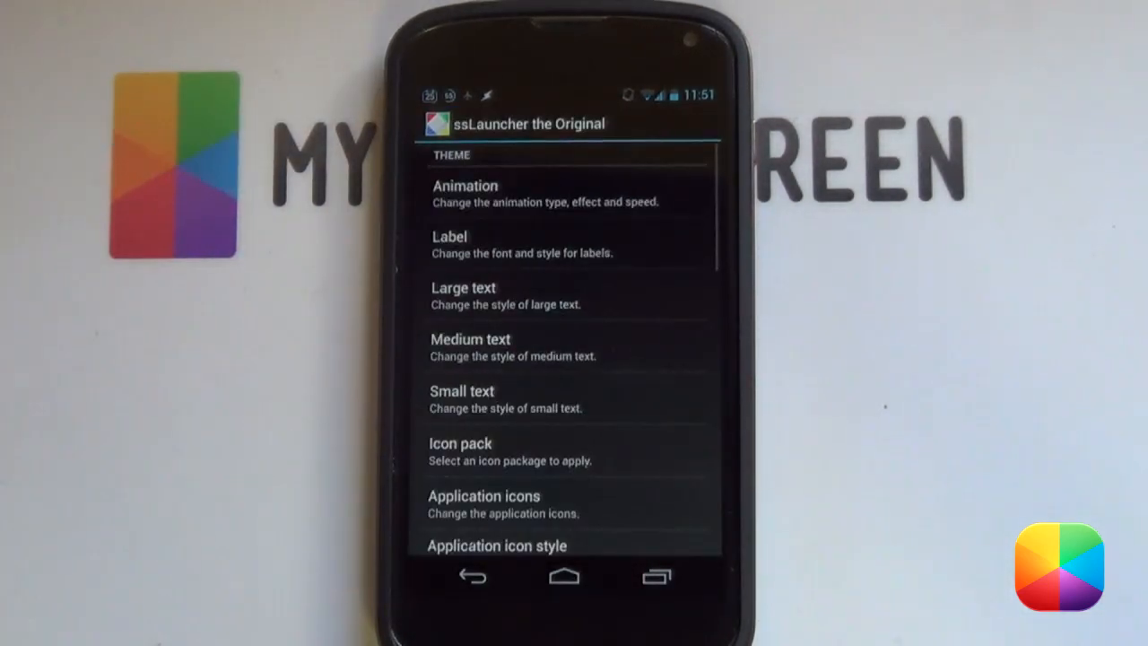
Step: Return to the launcher home and scroll through its theme settings
left_click(464, 192)
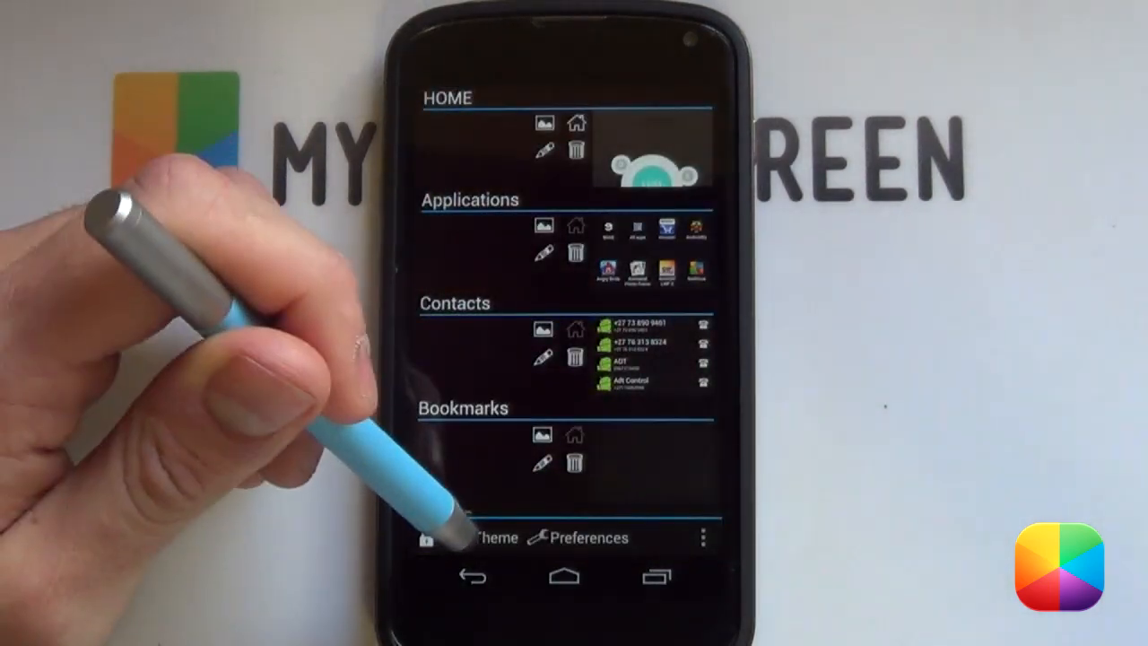
left_click(488, 538)
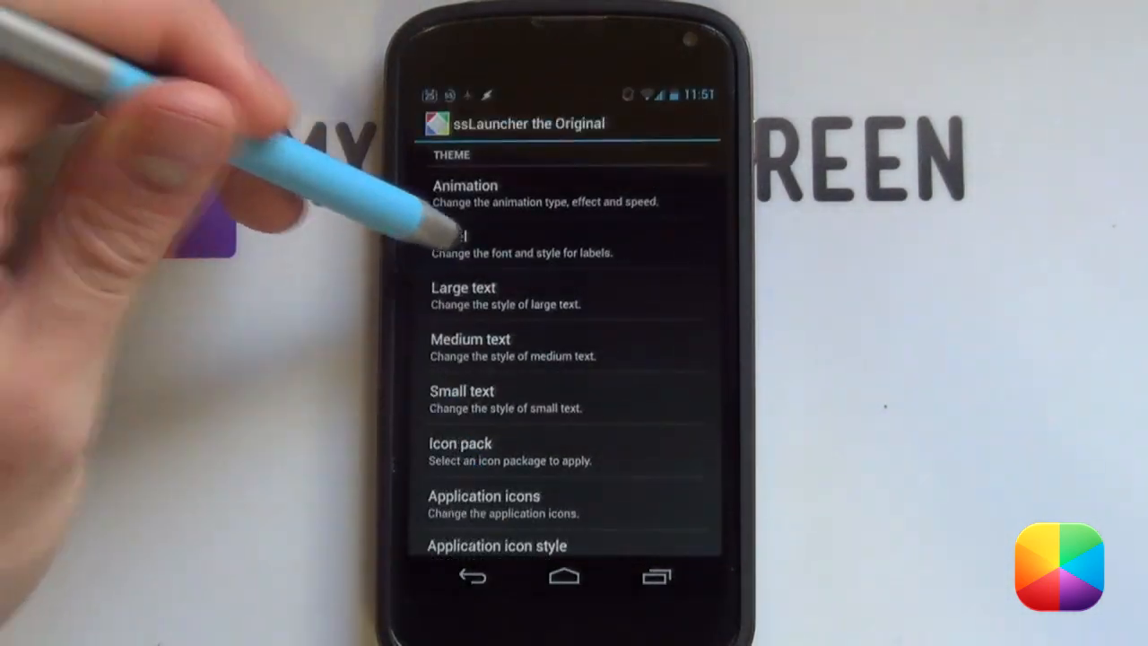
scroll("down", 3)
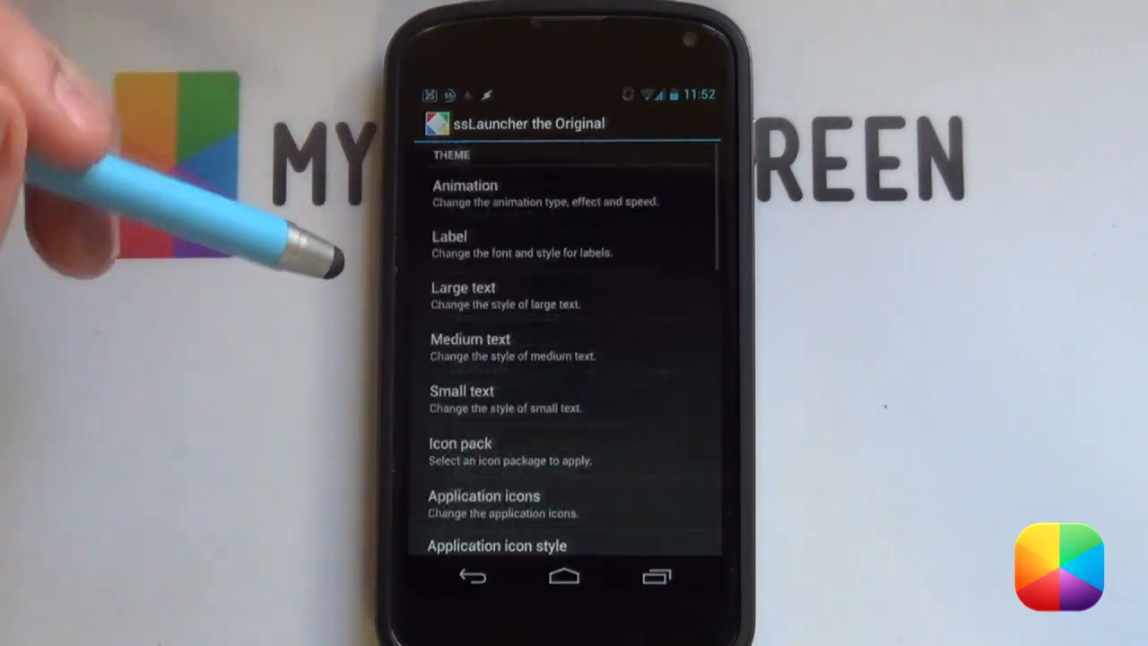
scroll("down", 3)
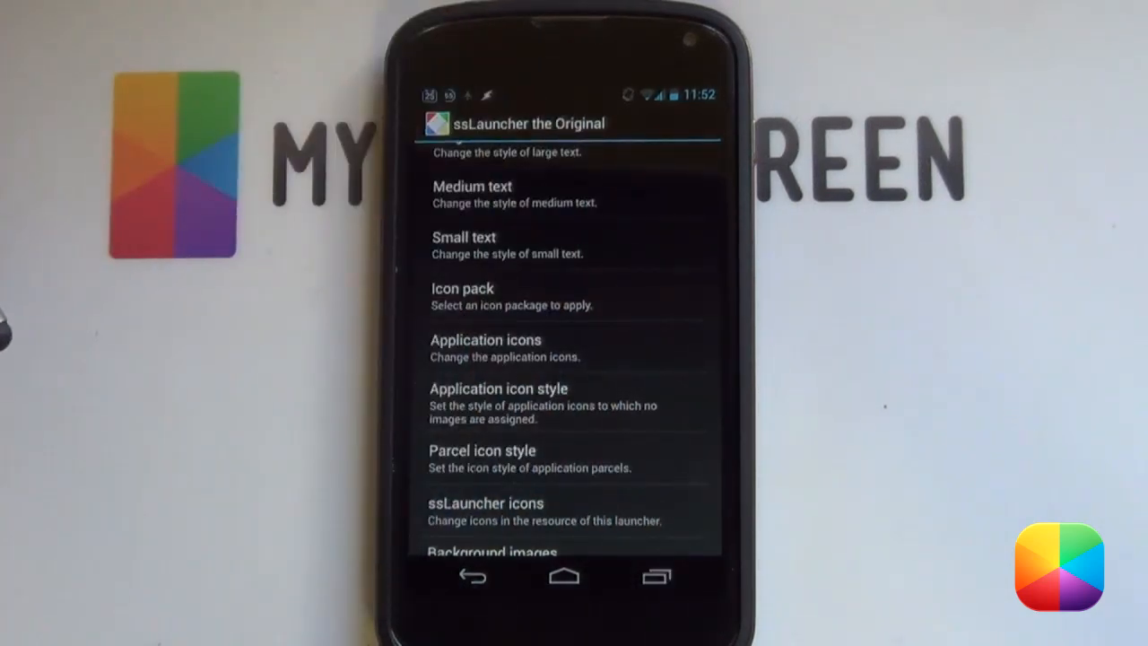
mouse_move(403, 394)
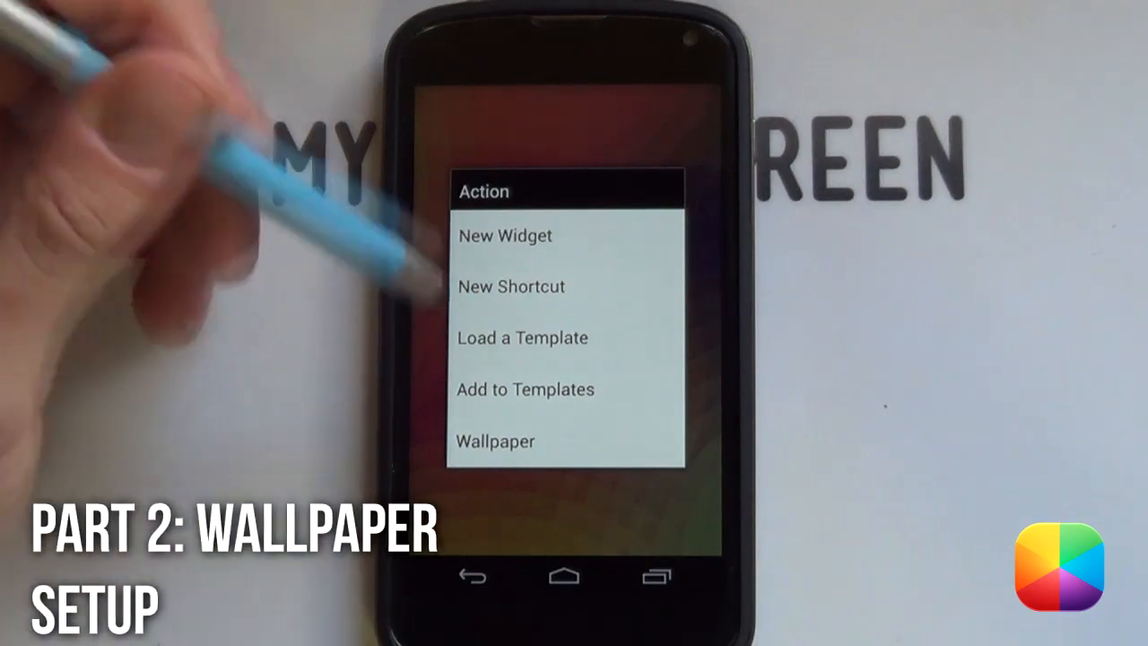
Step: Choose QuickPic as the wallpaper source and pick the white image from the Circles album
left_click(495, 441)
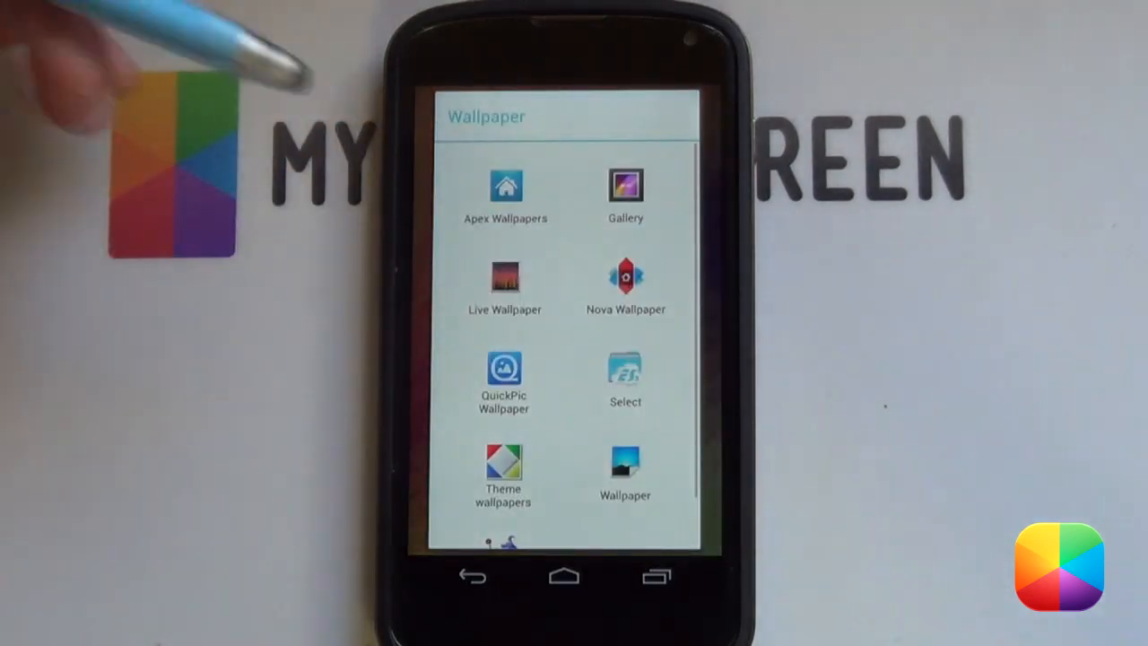
left_click(502, 368)
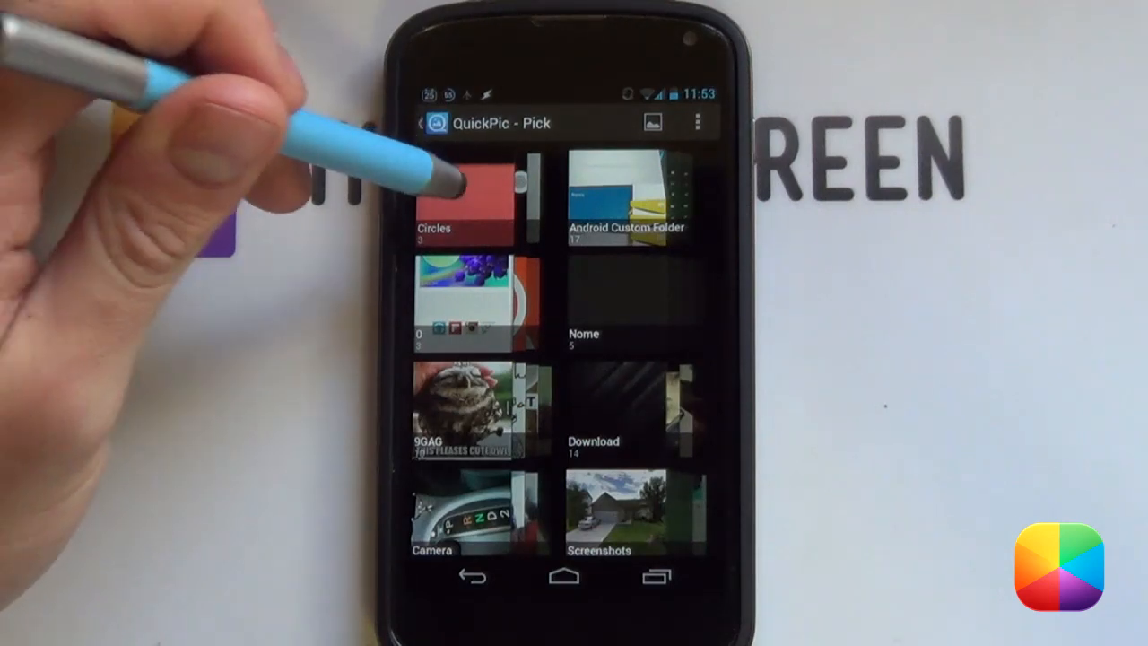
left_click(466, 196)
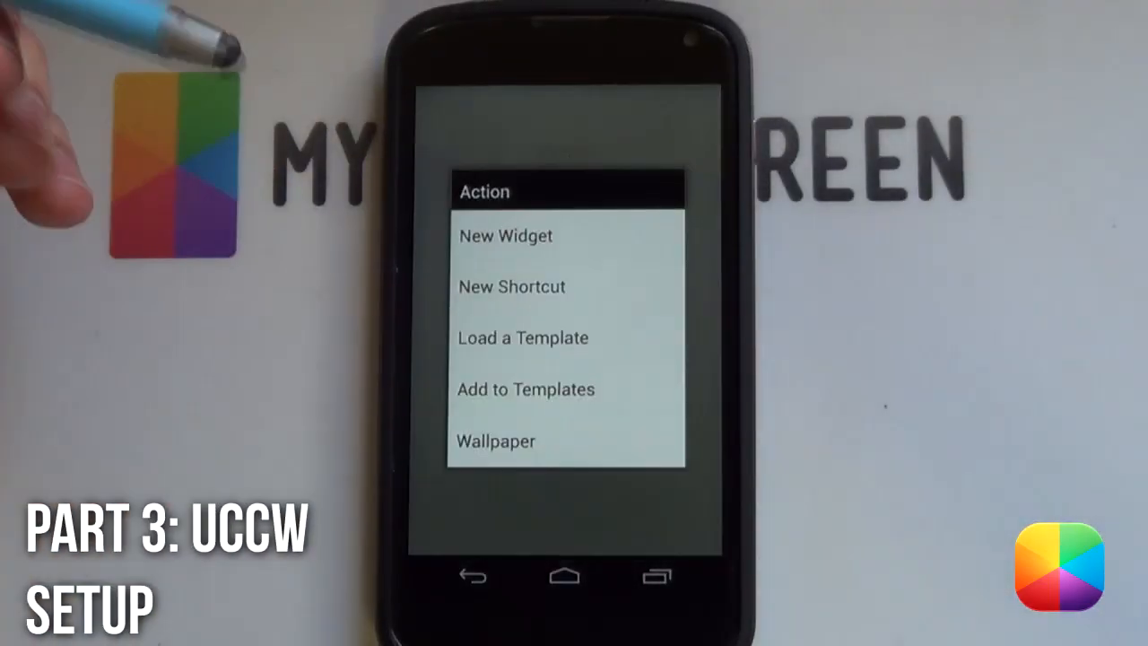
Step: Add a new UCCW widget to the home screen from the launcher's widget list
left_click(506, 235)
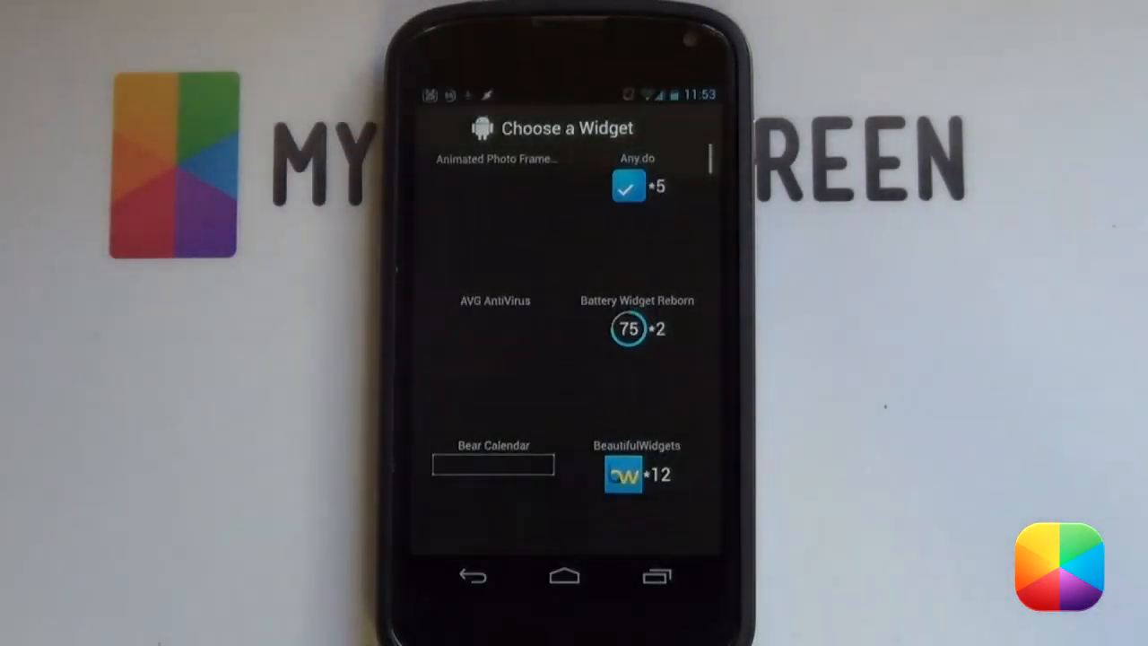
scroll("down", 3)
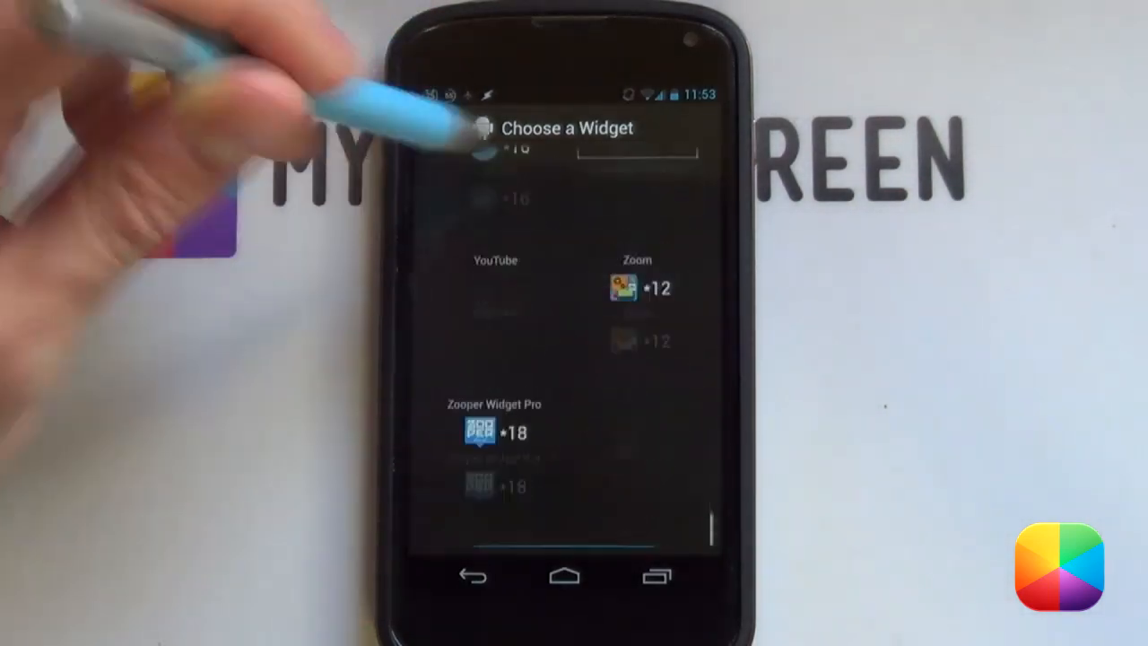
scroll("down", 3)
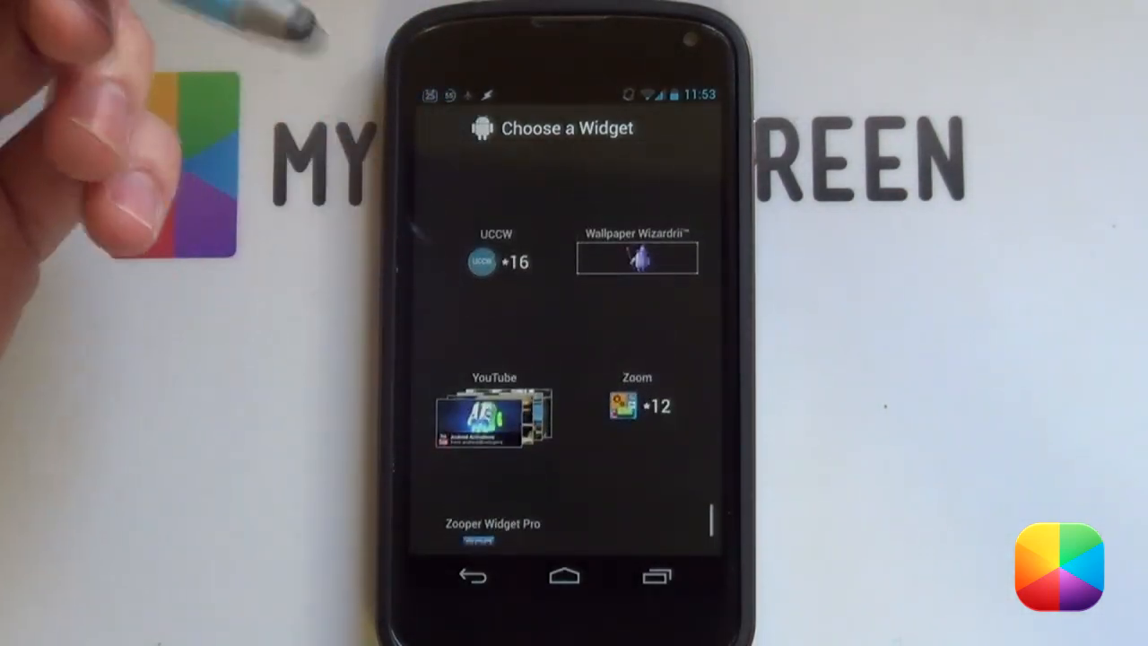
left_click(480, 262)
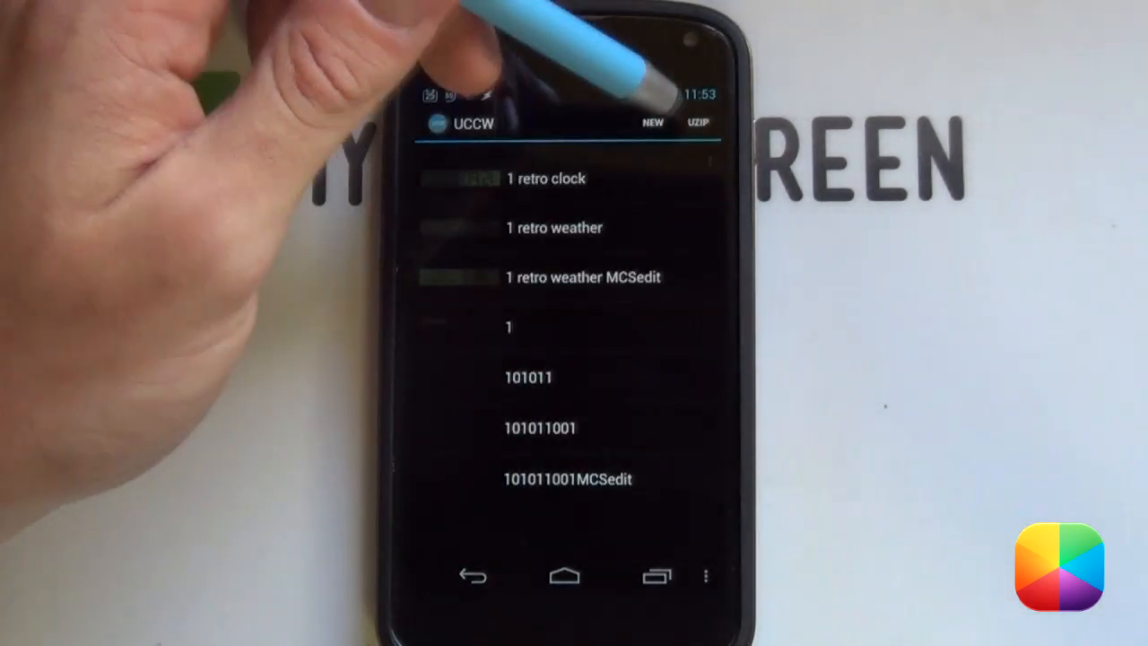
Step: Import the Circles_bottom.uzip skin from the Circles folder into the widget
left_click(696, 122)
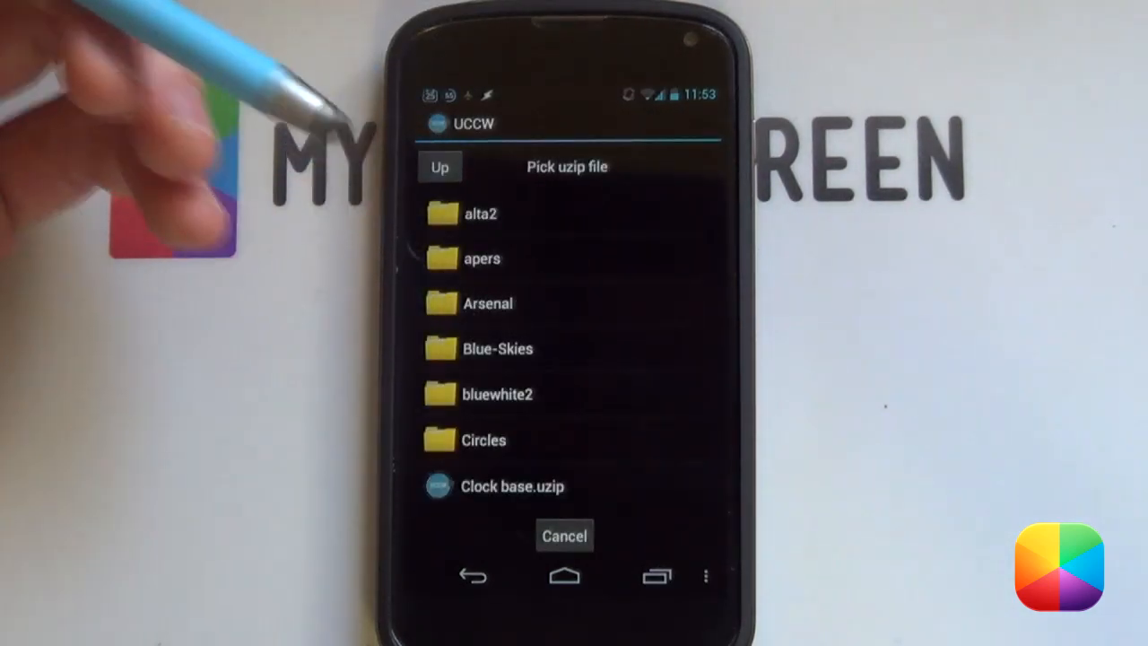
left_click(485, 439)
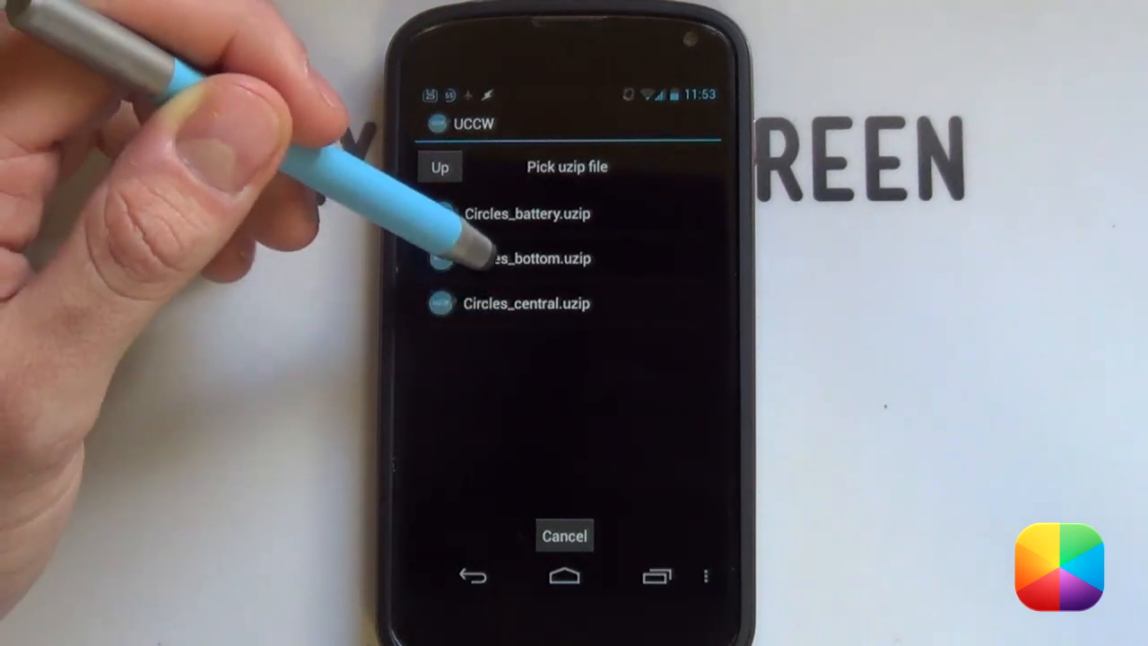
left_click(527, 258)
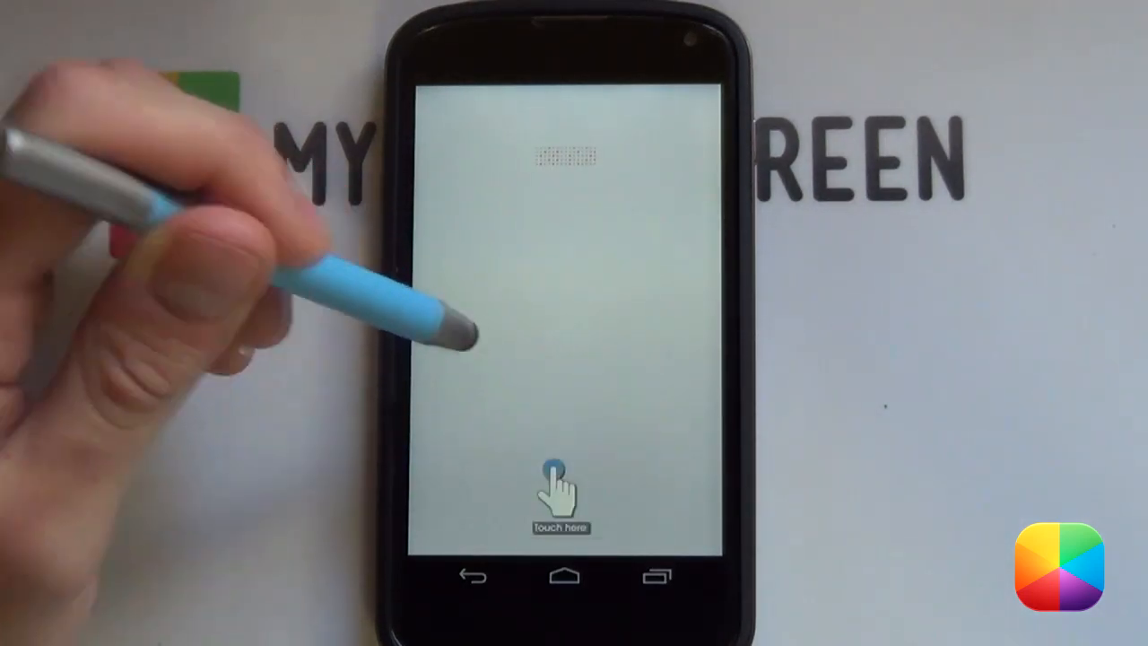
Step: Place the UCCW widget and stretch it into a red date-and-weather bar across the screen bottom
left_click(559, 488)
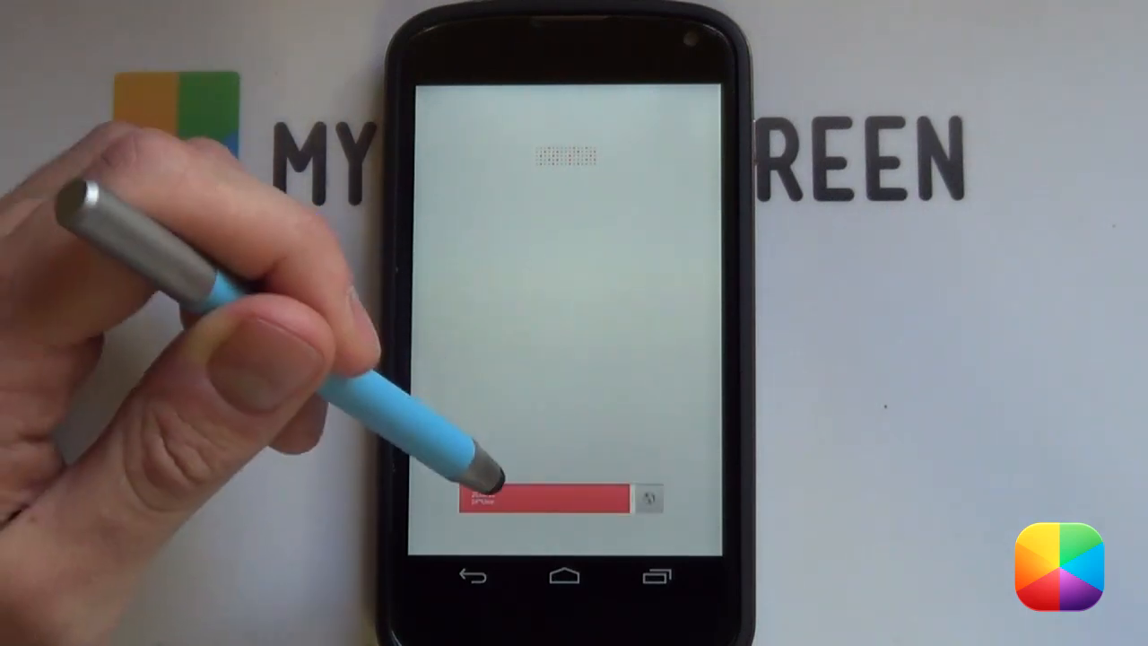
left_click(546, 498)
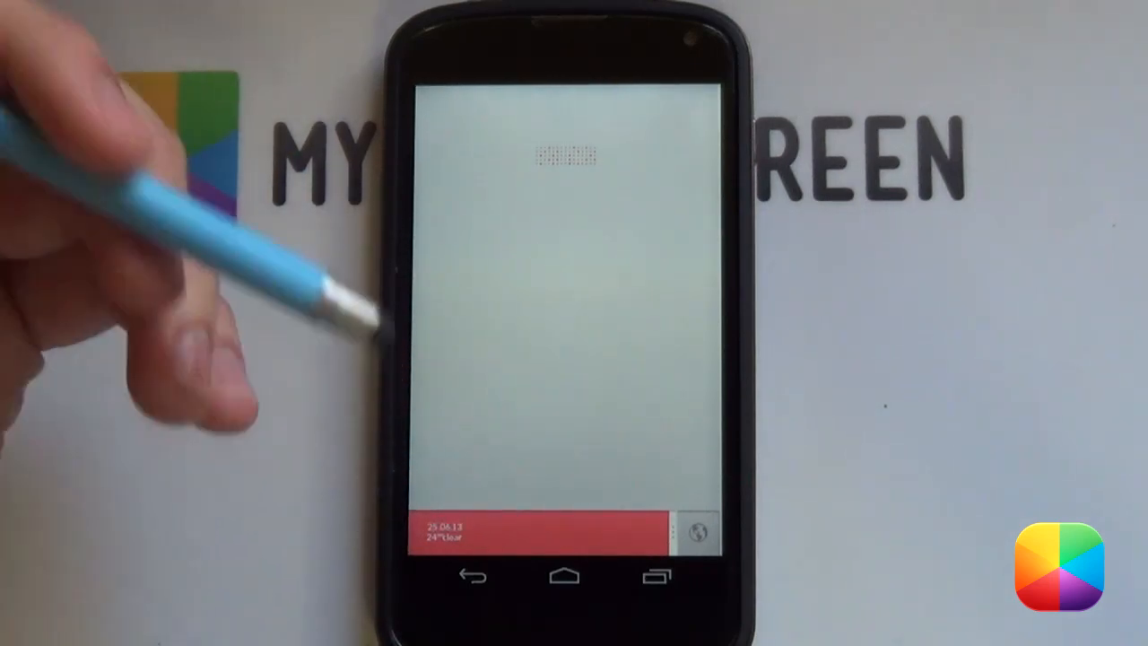
mouse_move(269, 304)
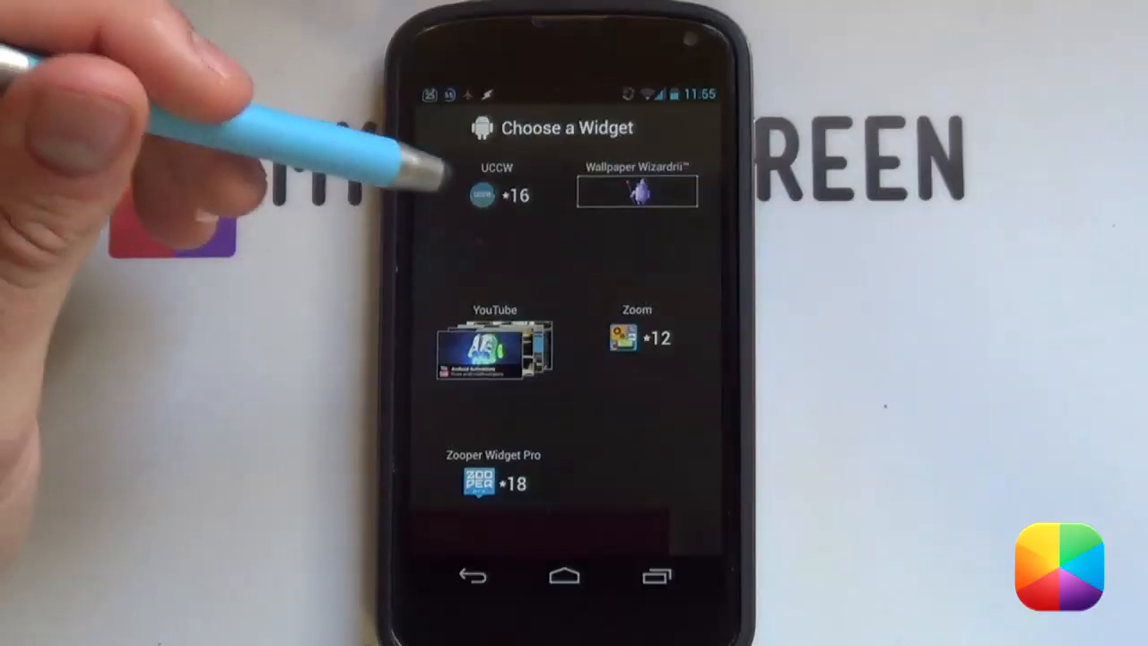
Step: Add a second UCCW widget with the circular clock skin and set its spot on the home screen
left_click(495, 194)
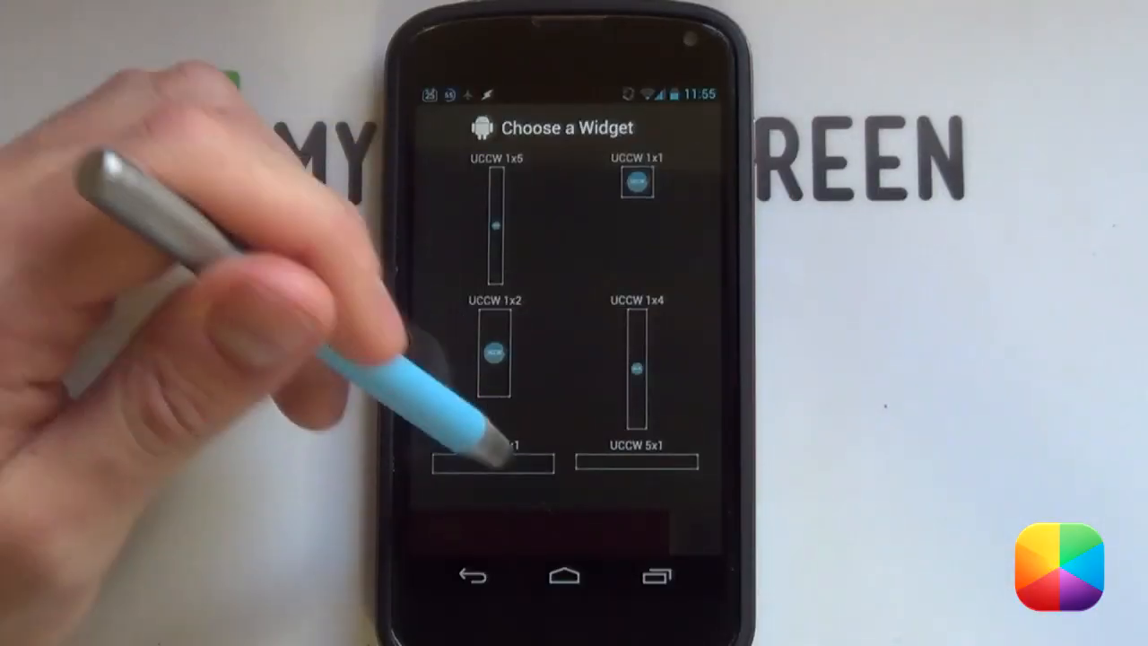
scroll("down", 3)
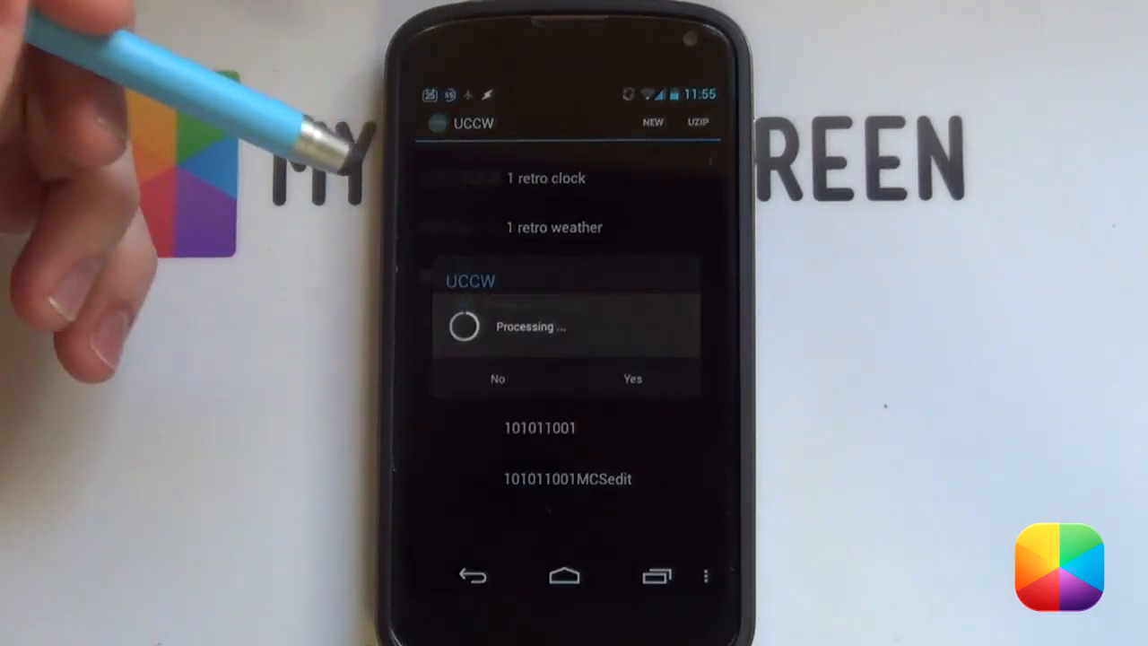
left_click(631, 376)
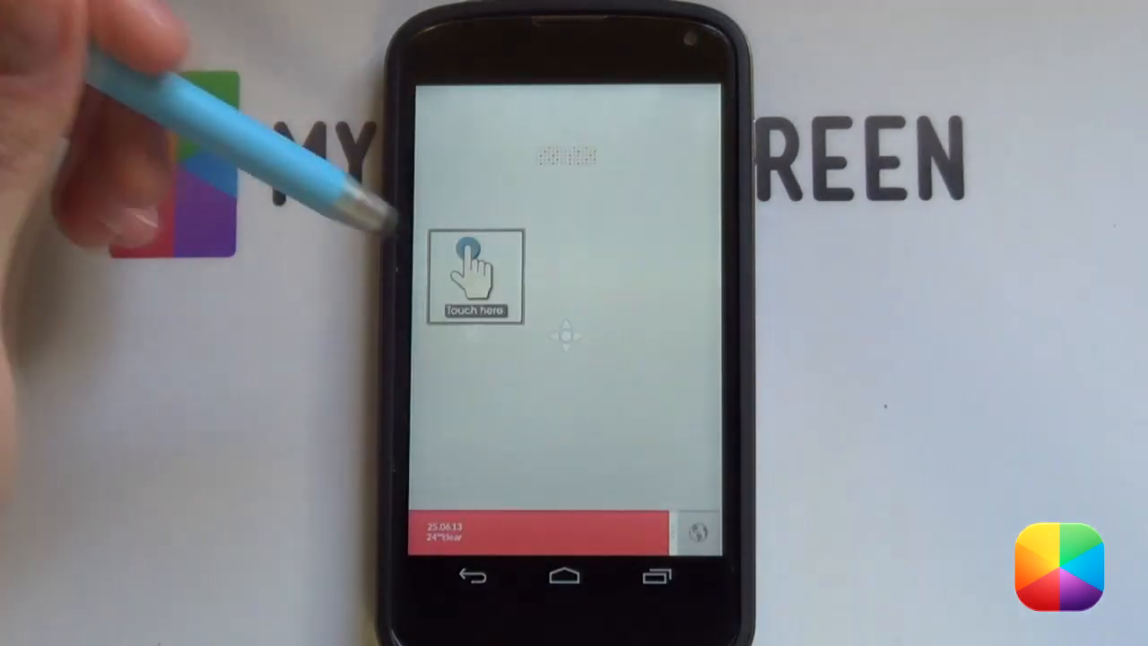
left_click(474, 276)
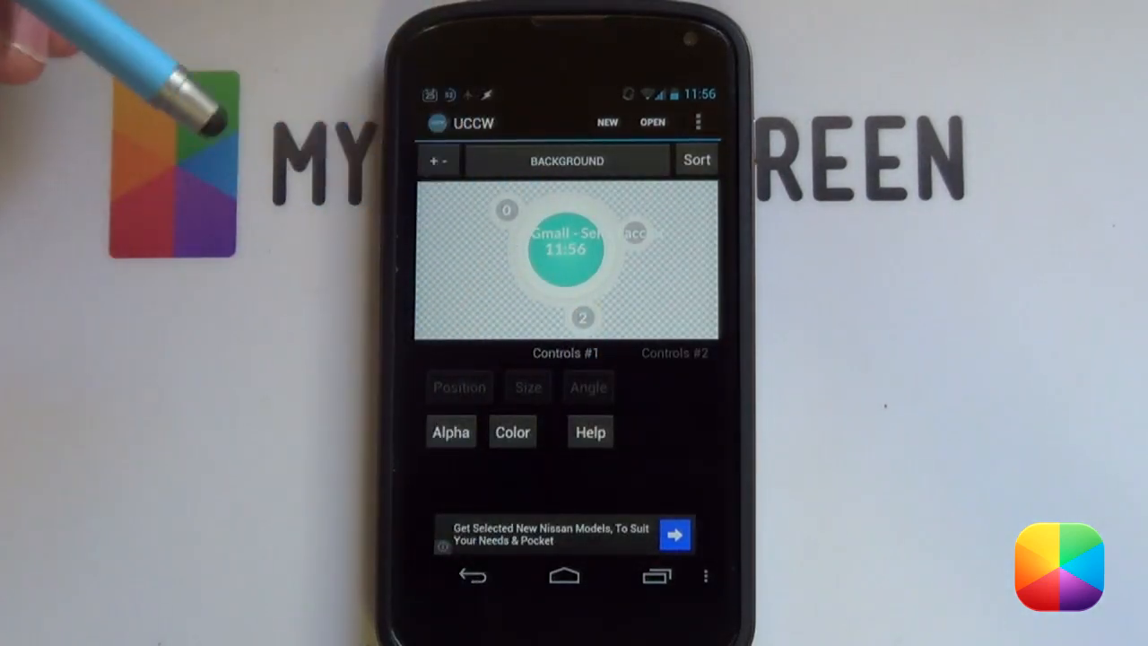
Step: Select the skin's Gmail 1 object and choose the Gmail account for its counter
left_click(566, 159)
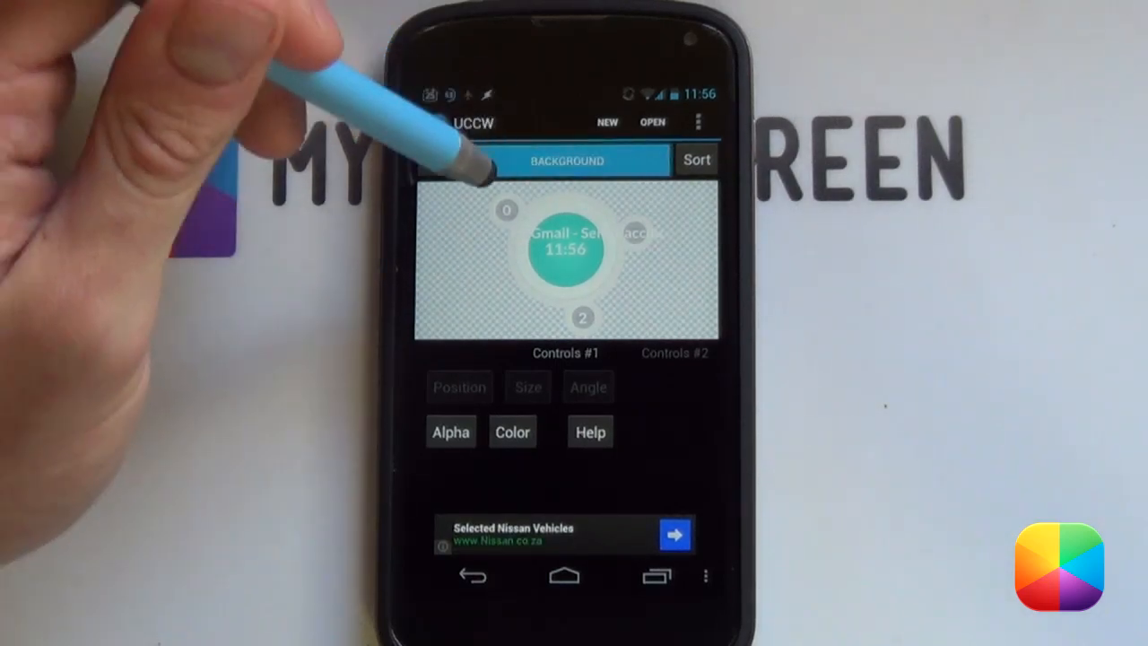
left_click(566, 159)
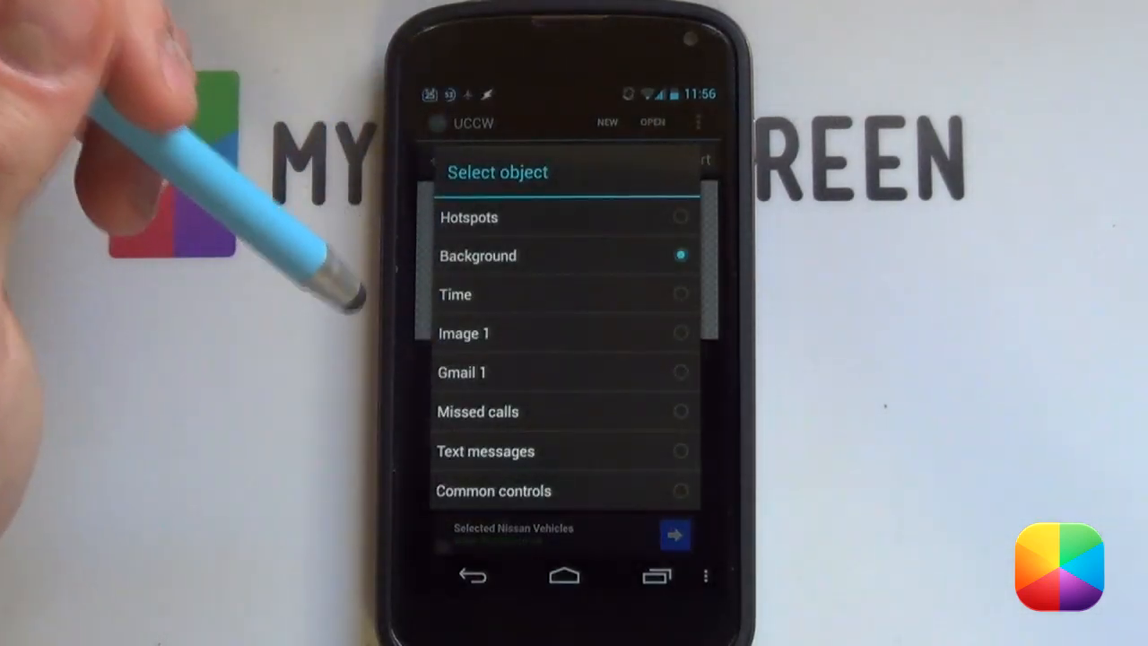
mouse_move(466, 331)
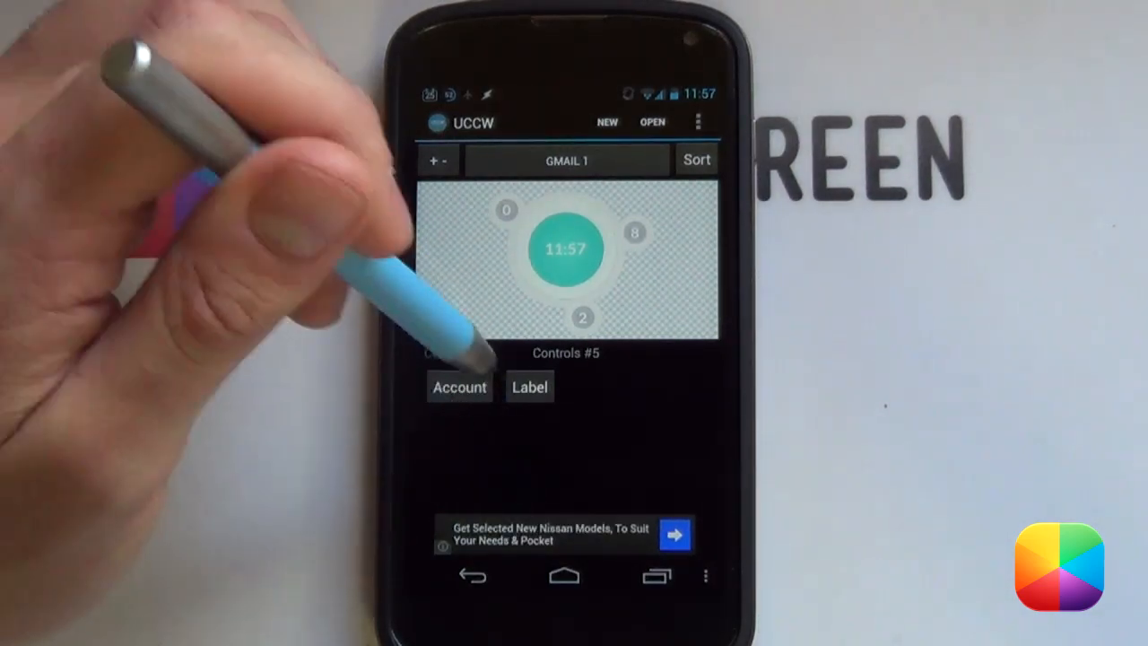
left_click(529, 387)
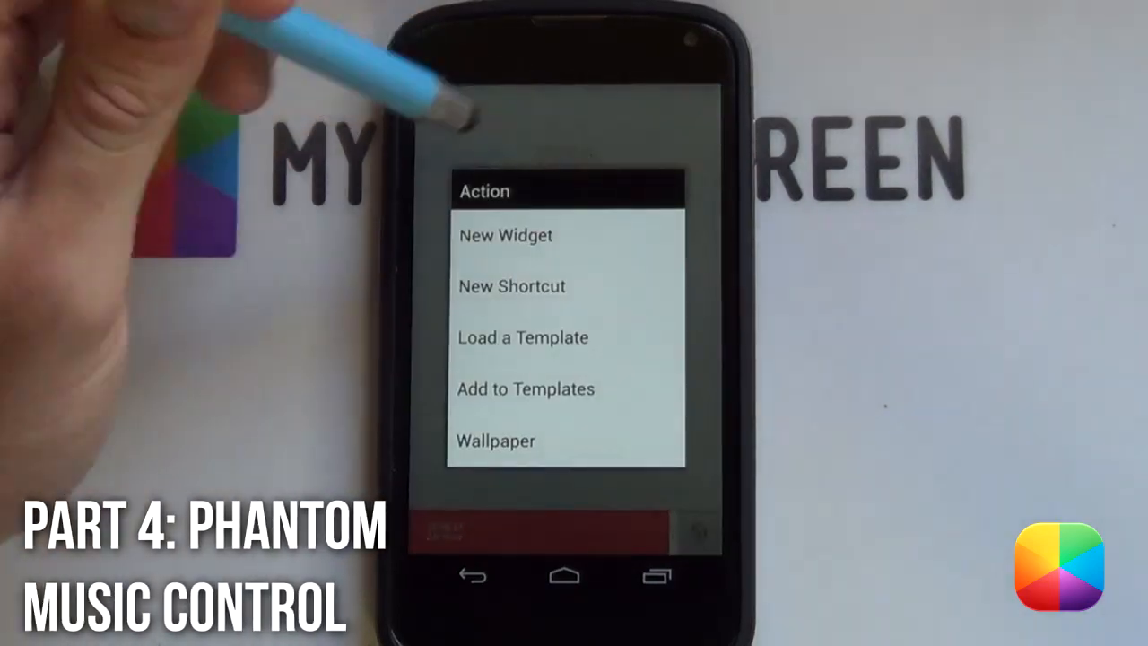
Step: Add a Phantom Music Control widget for Google Play Music, inverted theme, 0% background, and confirm
left_click(506, 235)
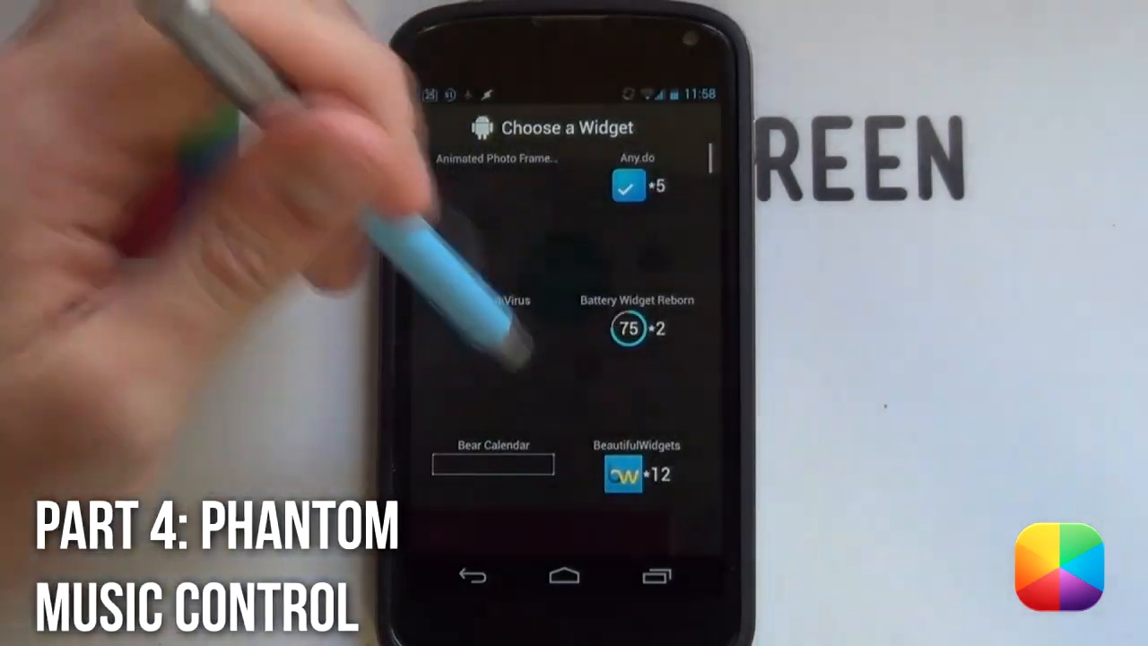
scroll("down", 3)
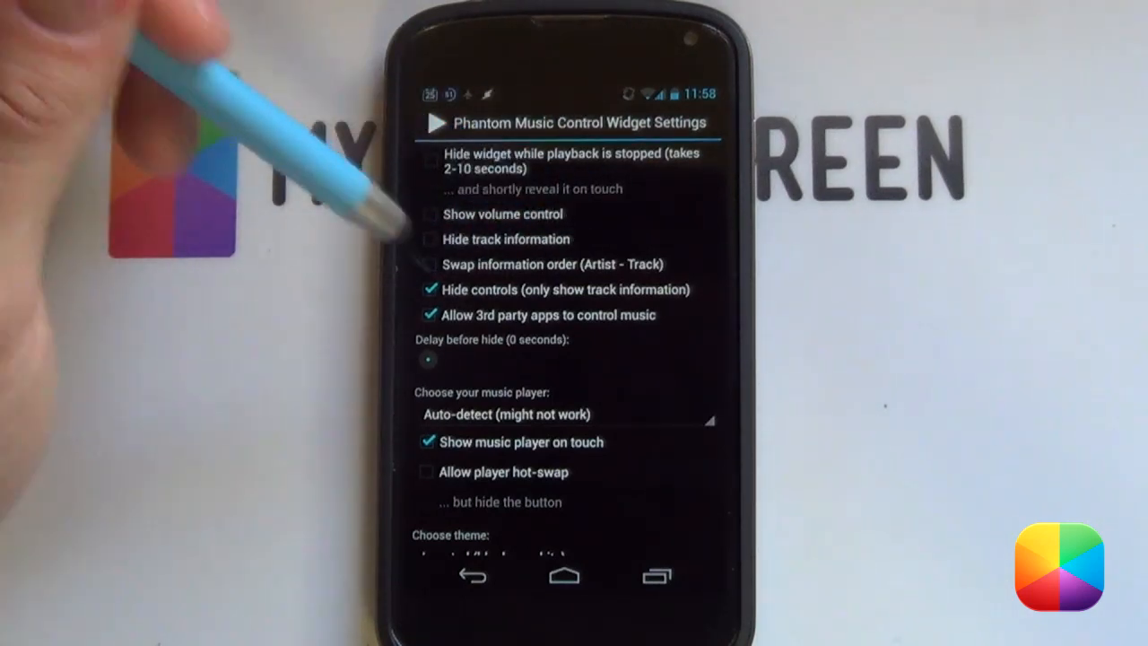
scroll("down", 3)
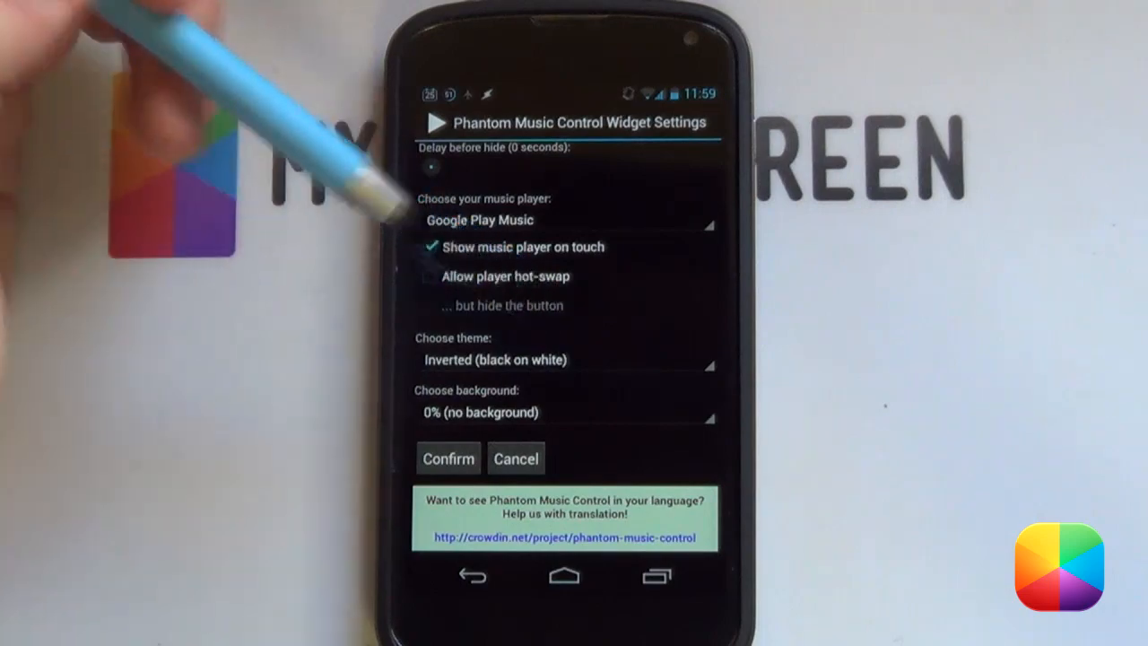
left_click(449, 460)
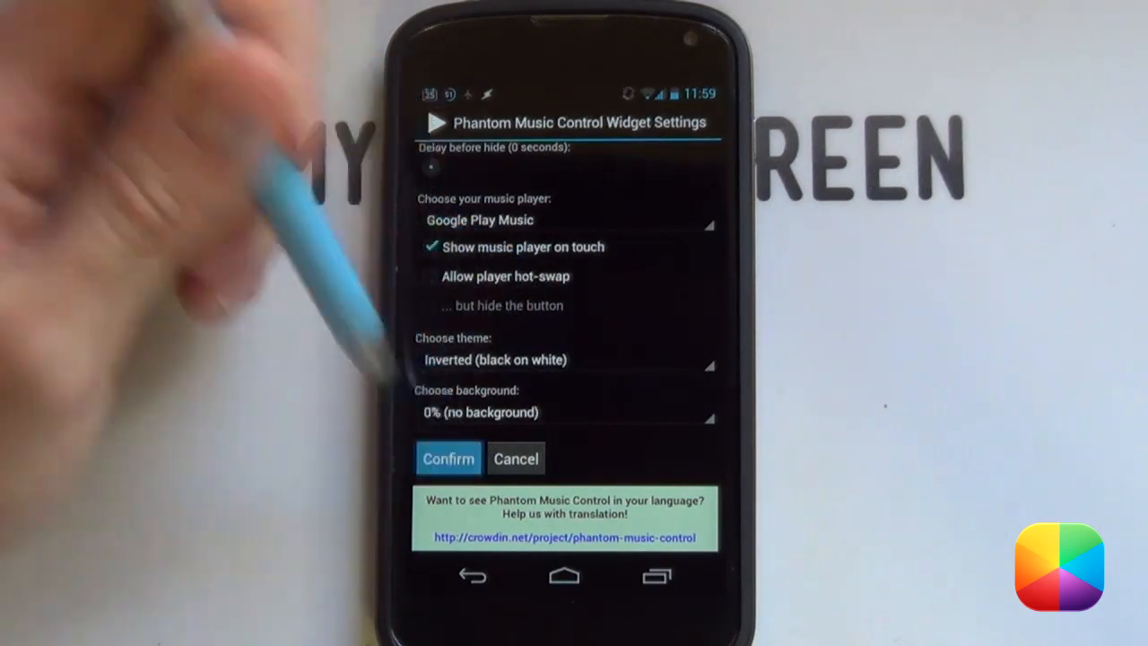
left_click(448, 459)
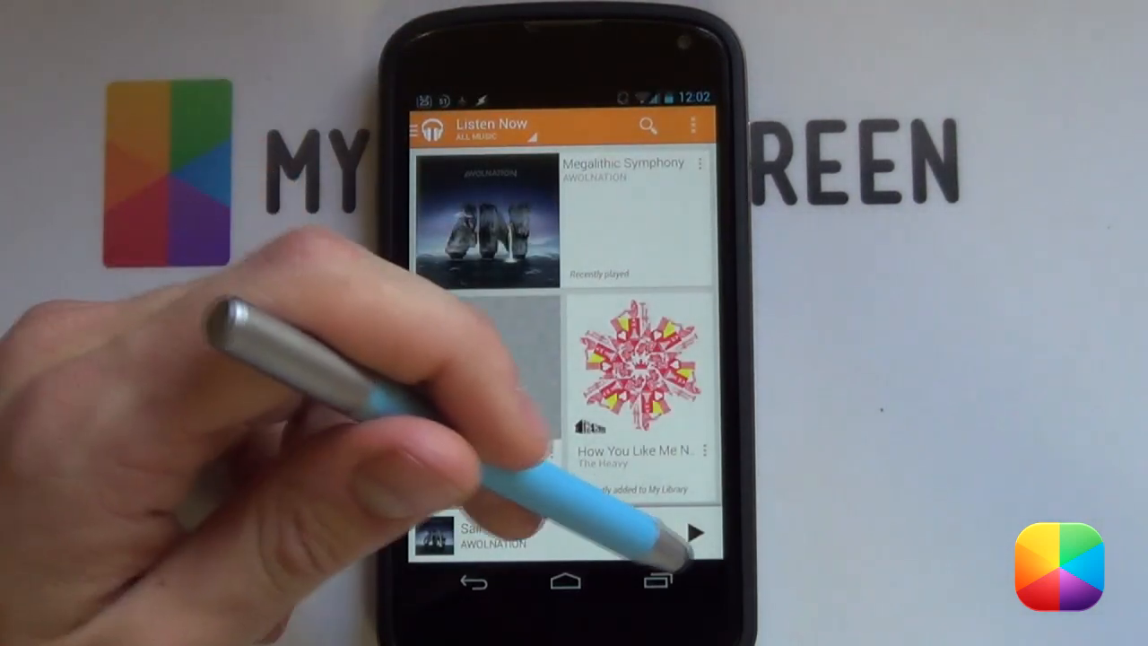
Step: Start playing the current AWOLNATION track from the now-playing bar
left_click(696, 535)
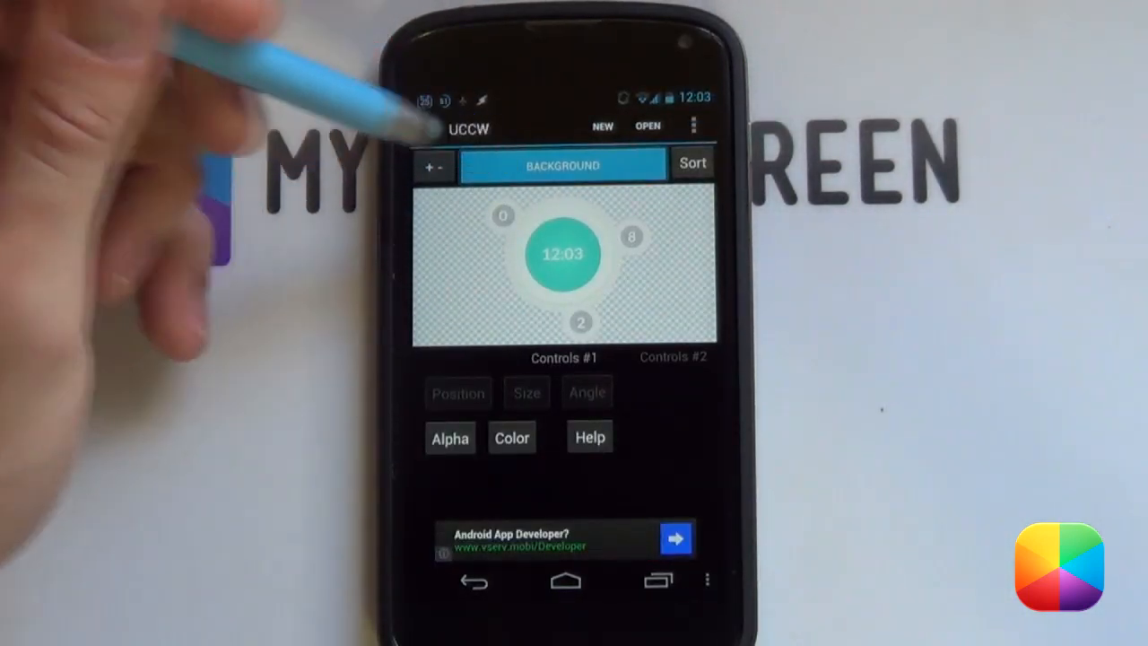
Step: Select the skin's Hotspots object, showing hotspot #3 assigned to Gmail
left_click(563, 165)
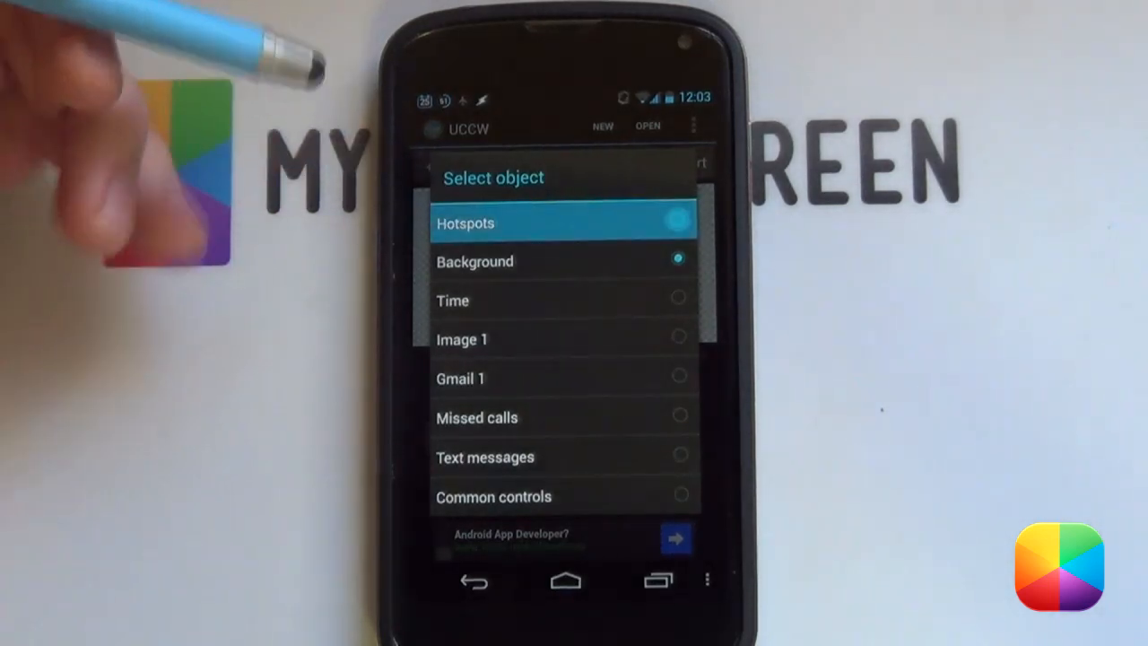
left_click(464, 223)
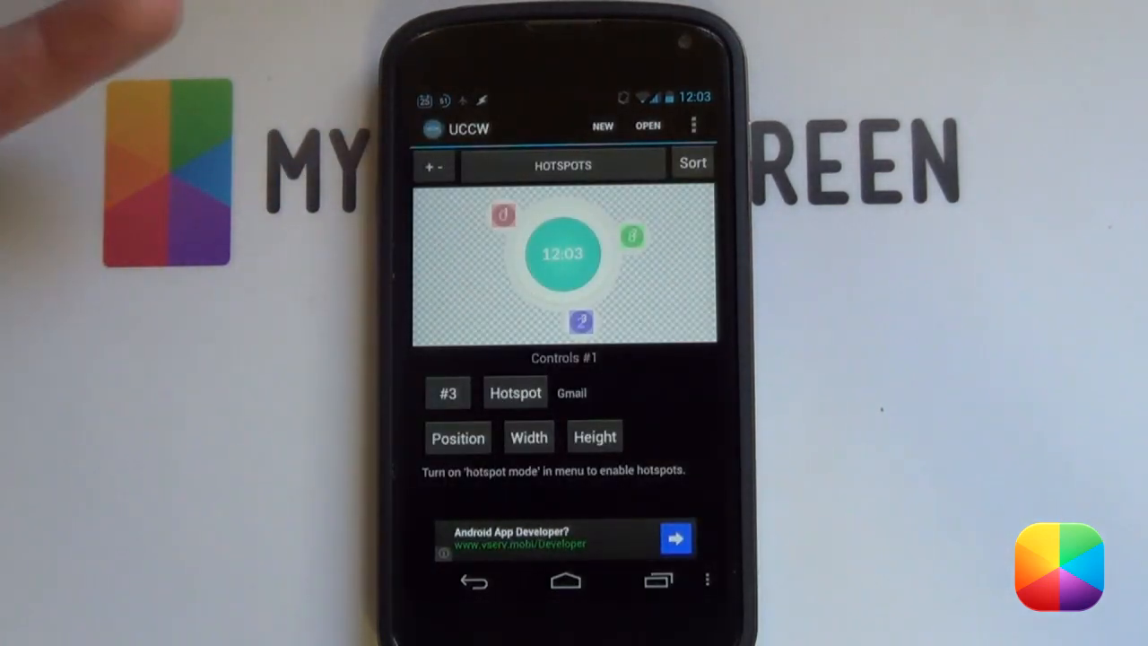